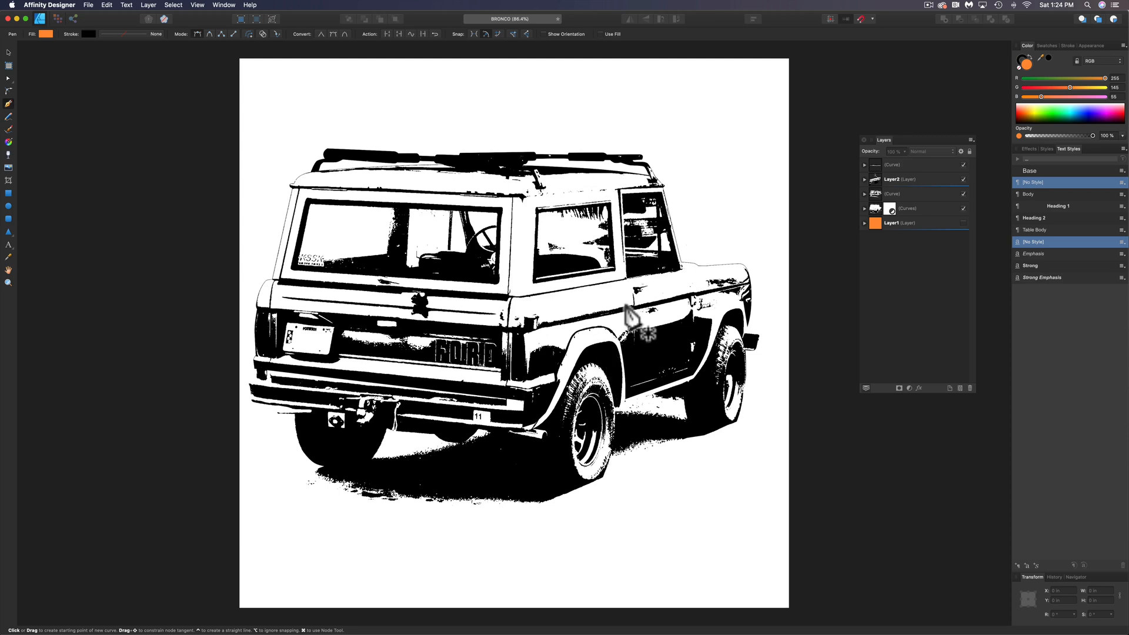
mouse_move(608, 308)
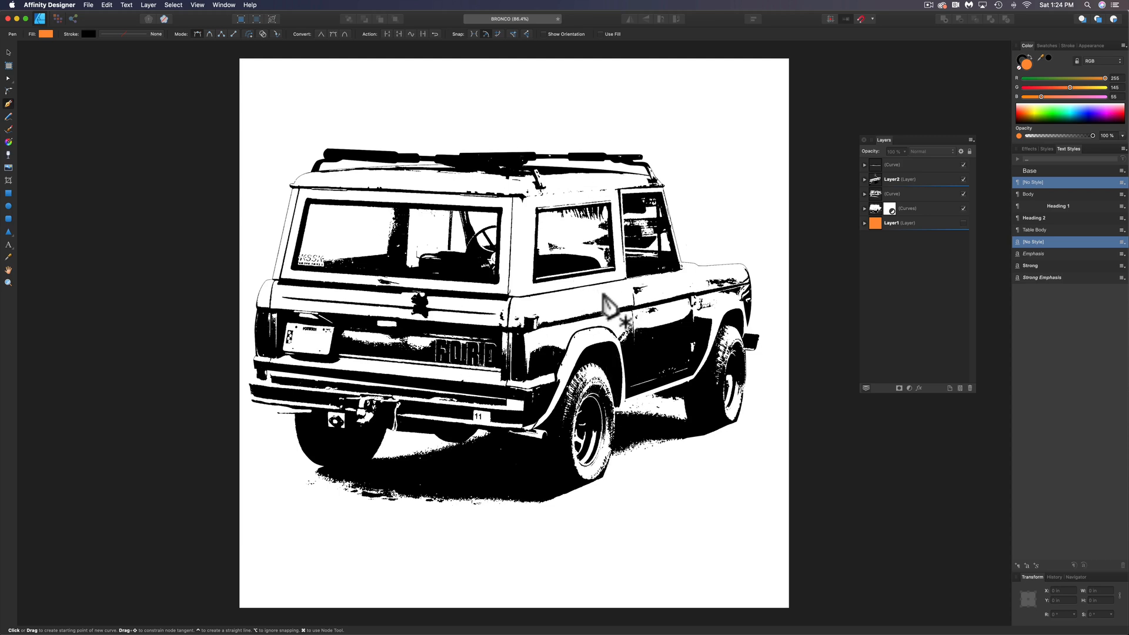
mouse_move(461, 367)
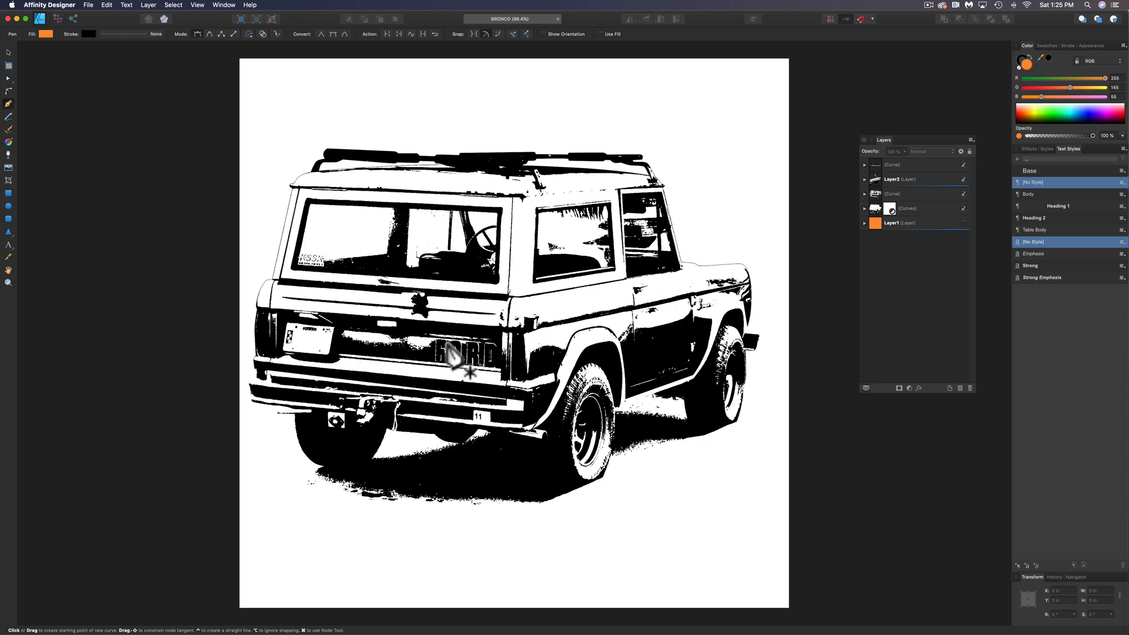
mouse_move(576, 468)
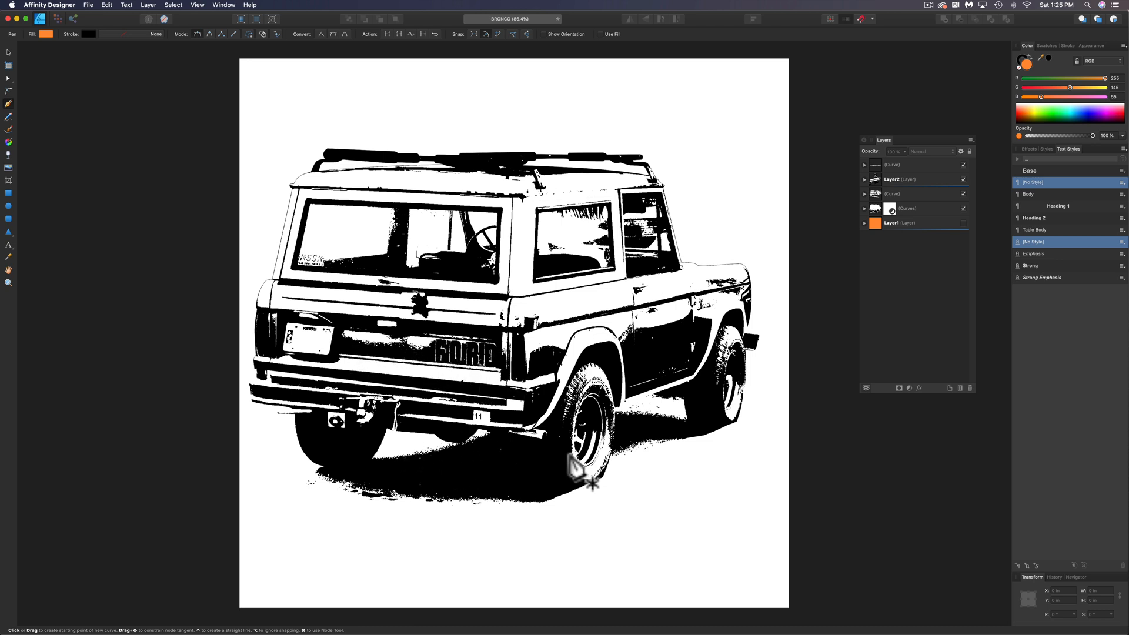
mouse_move(912, 176)
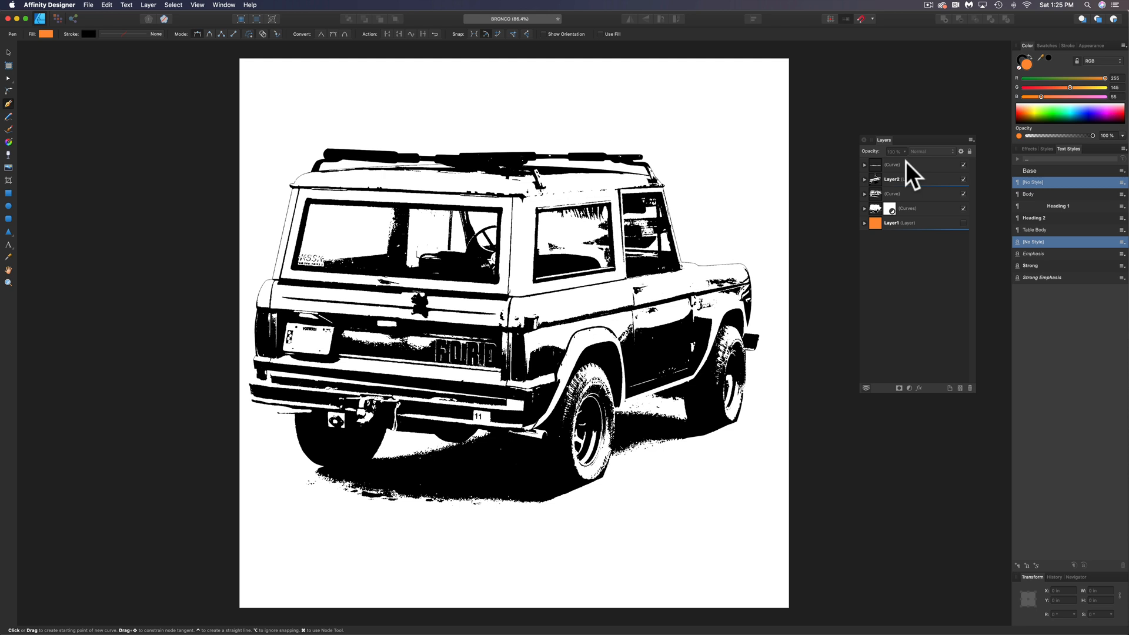
Step: Lock the Bronco image layers in the Layers panel so tracing leaves them untouched
left_click(893, 165)
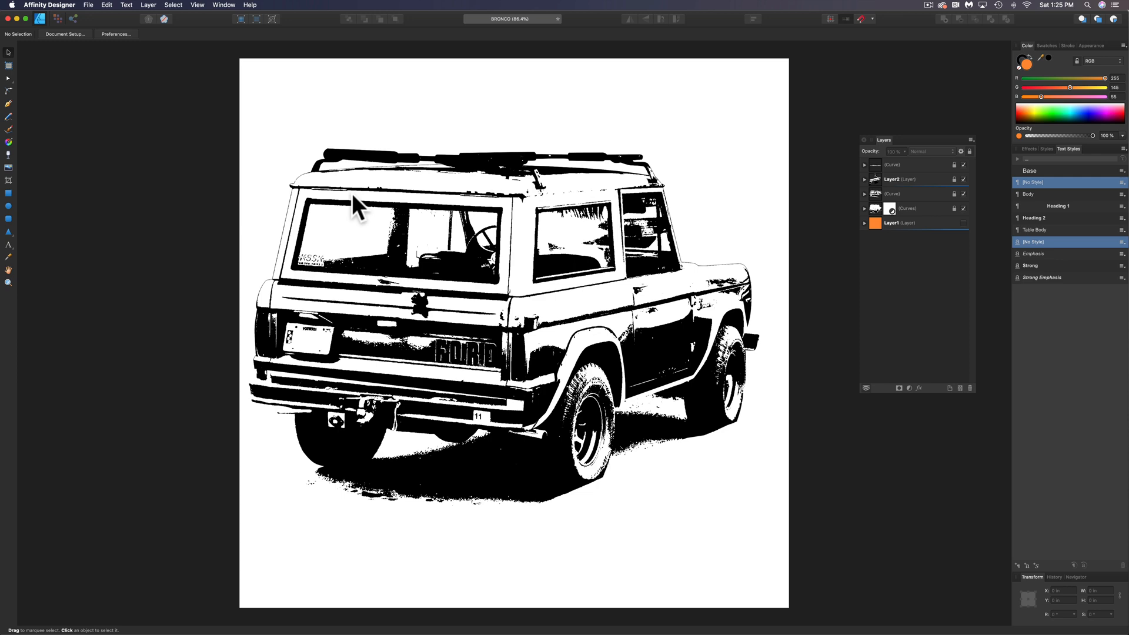
mouse_move(884, 311)
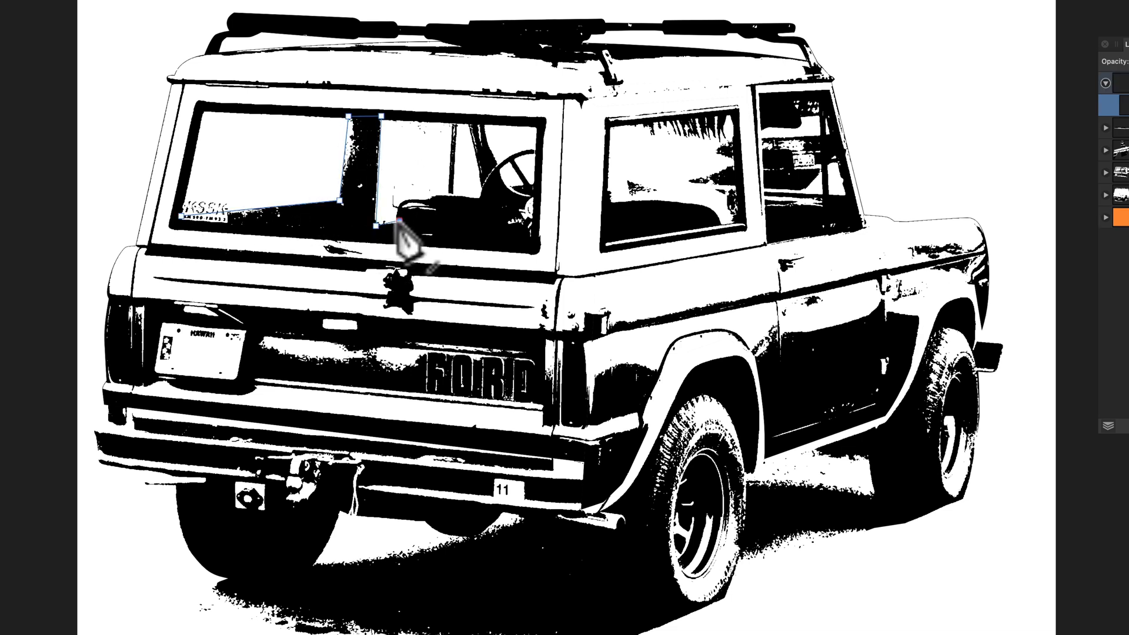
Step: Place a corner of the rear-window shape and start a second shape inside the window
left_click(536, 201)
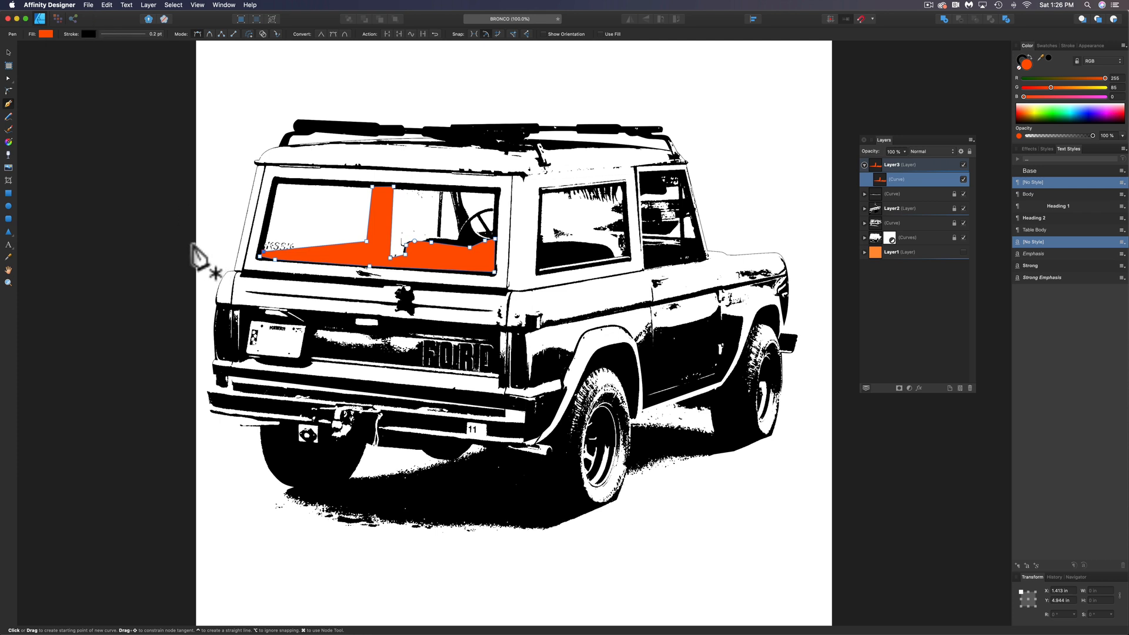
mouse_move(504, 349)
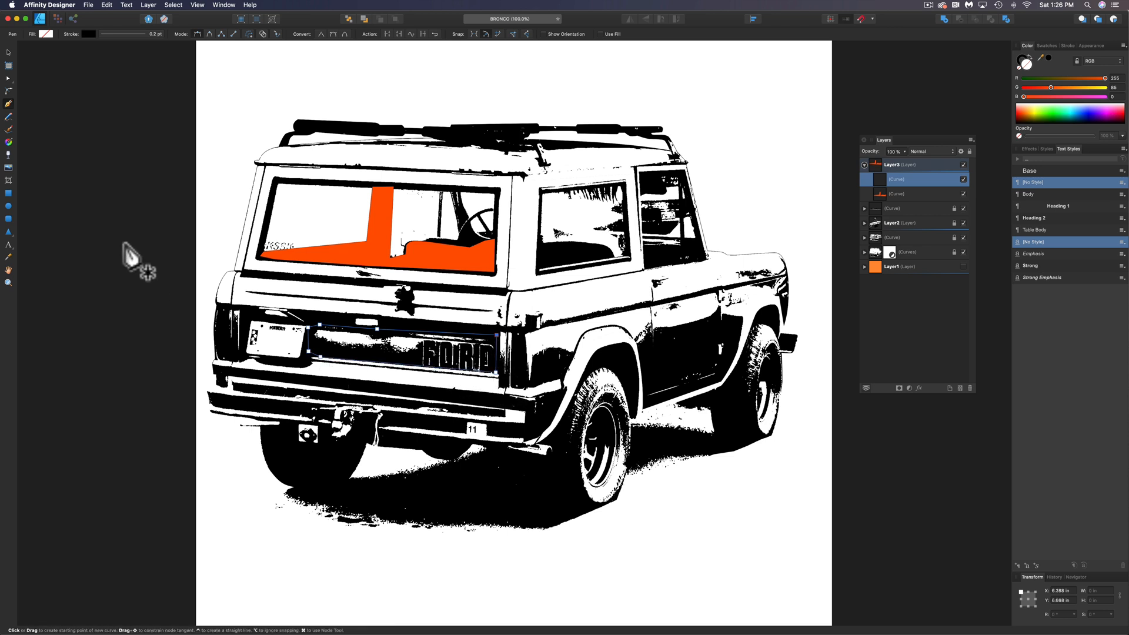
left_click(46, 35)
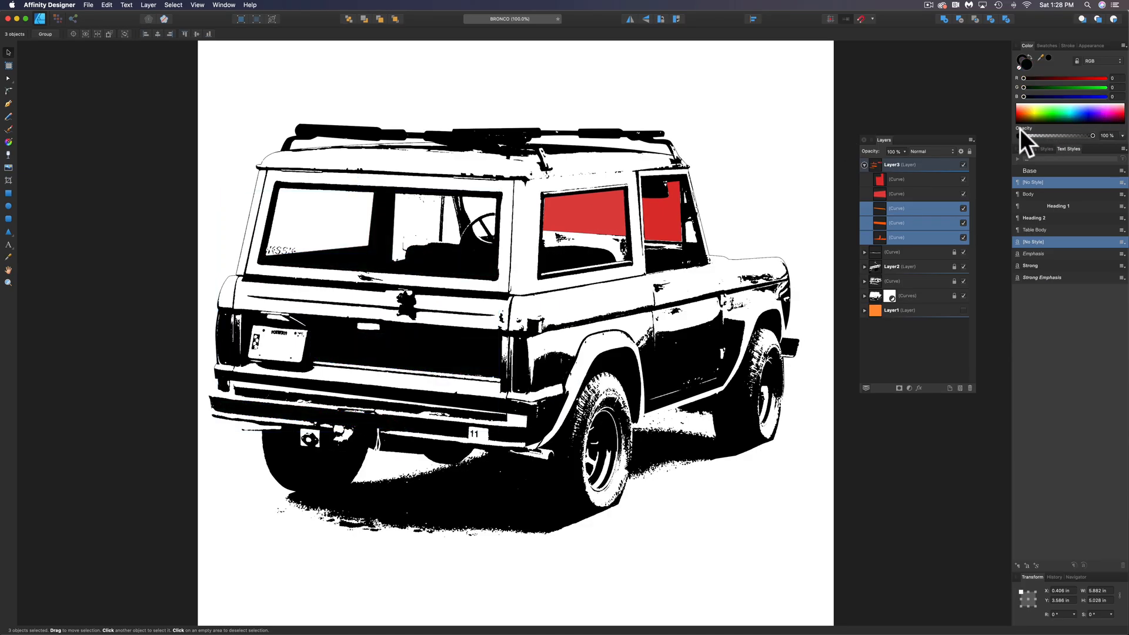
Step: Add a Pen Tool point on the rear window while blocking out the window and tailgate lettering
left_click(615, 222)
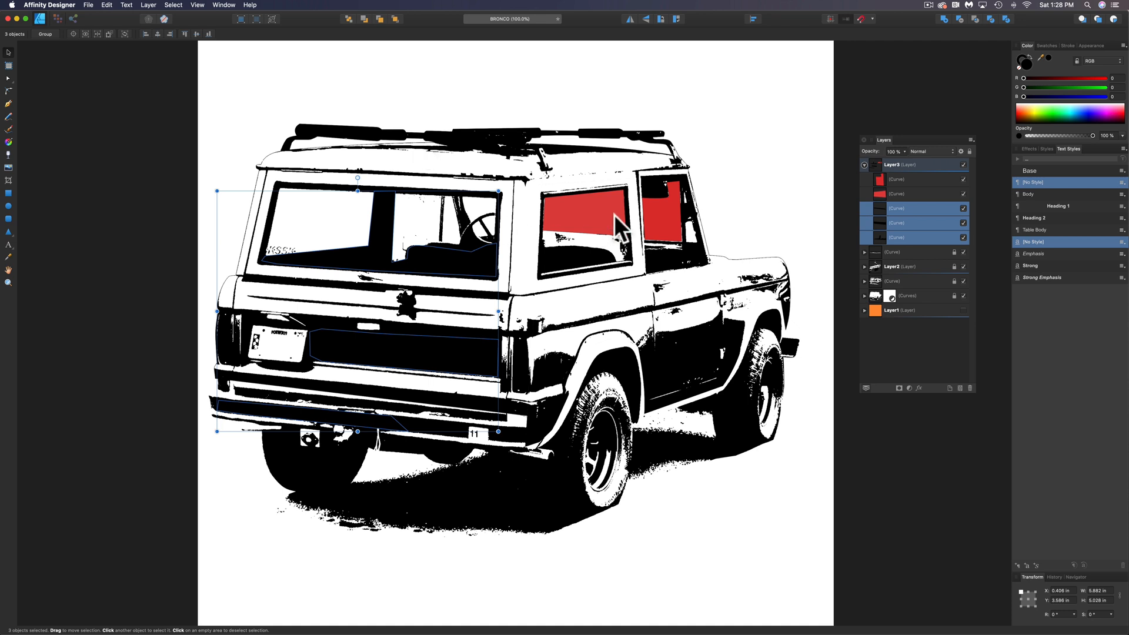
Step: Continue a traced curve over the roof area as part of the orange and red body shapes
left_click(583, 213)
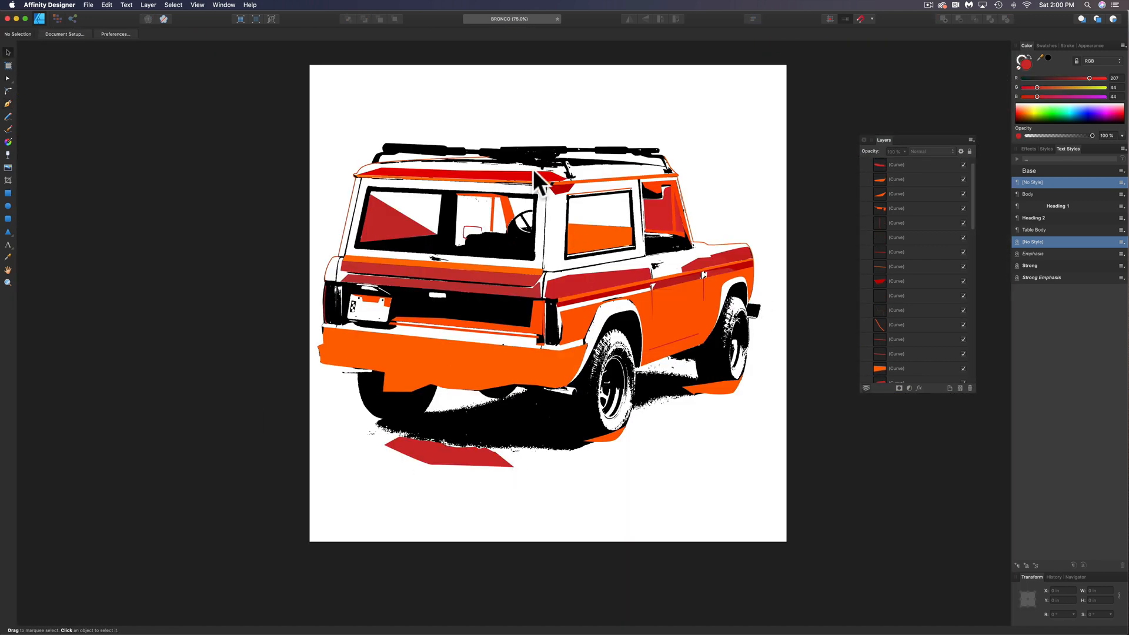
mouse_move(486, 184)
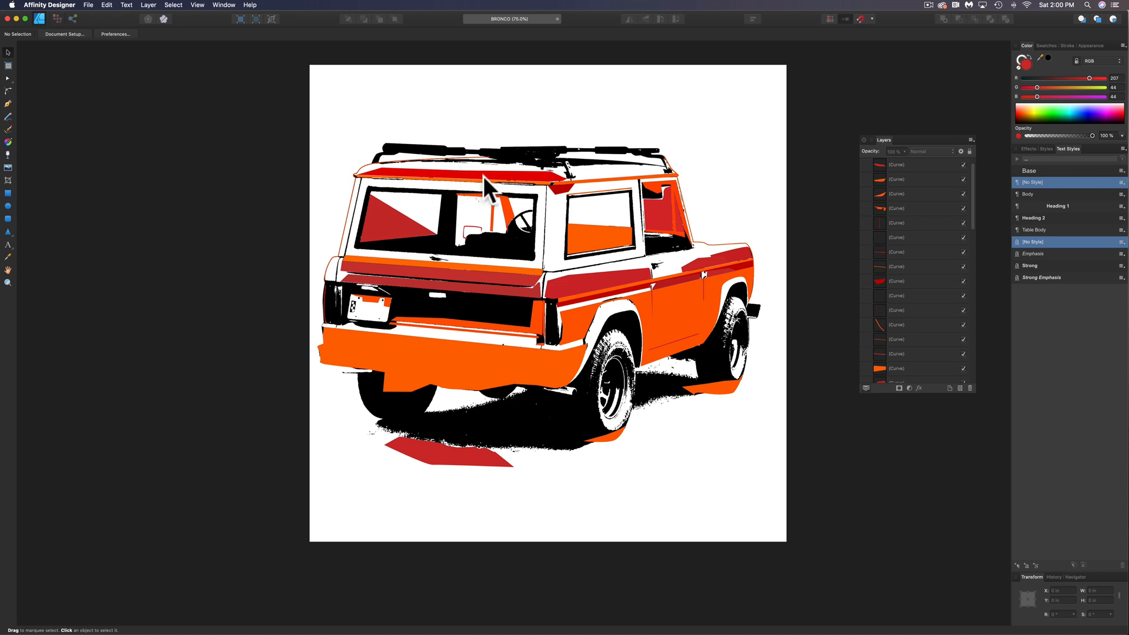
mouse_move(528, 281)
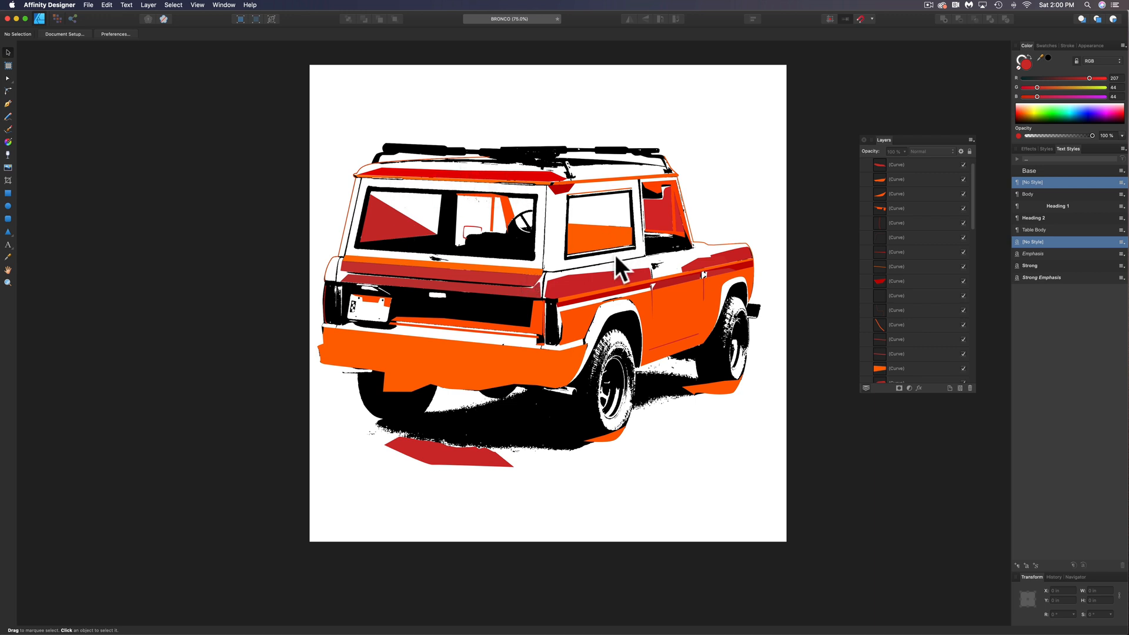
mouse_move(591, 393)
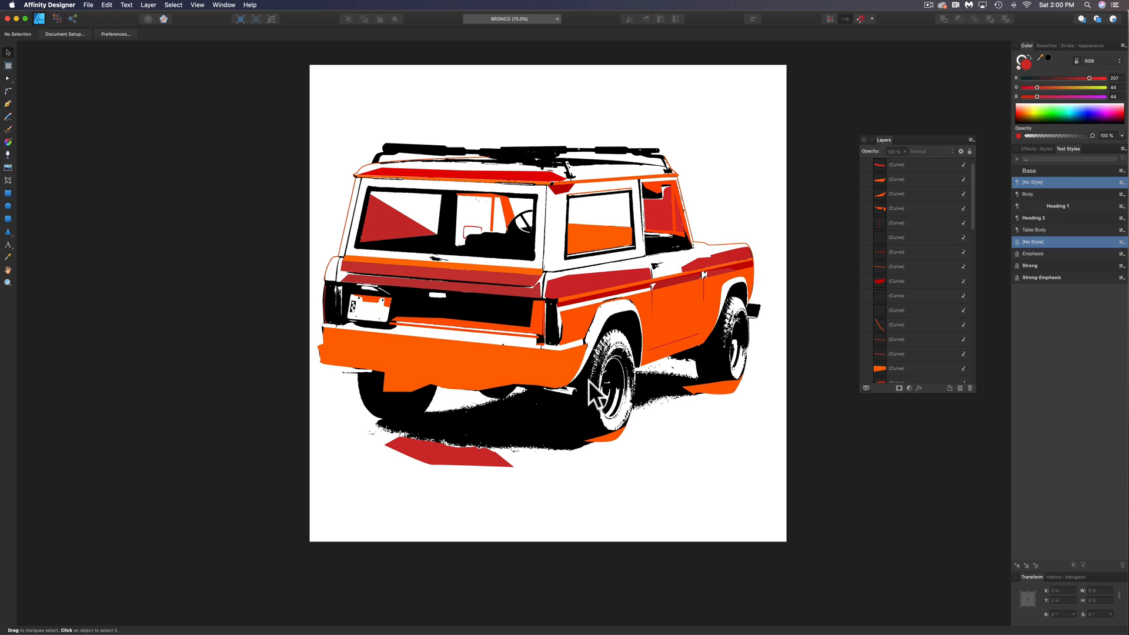
Step: Select a coloured blocking curve on the truck body to recolour it black or white
left_click(504, 377)
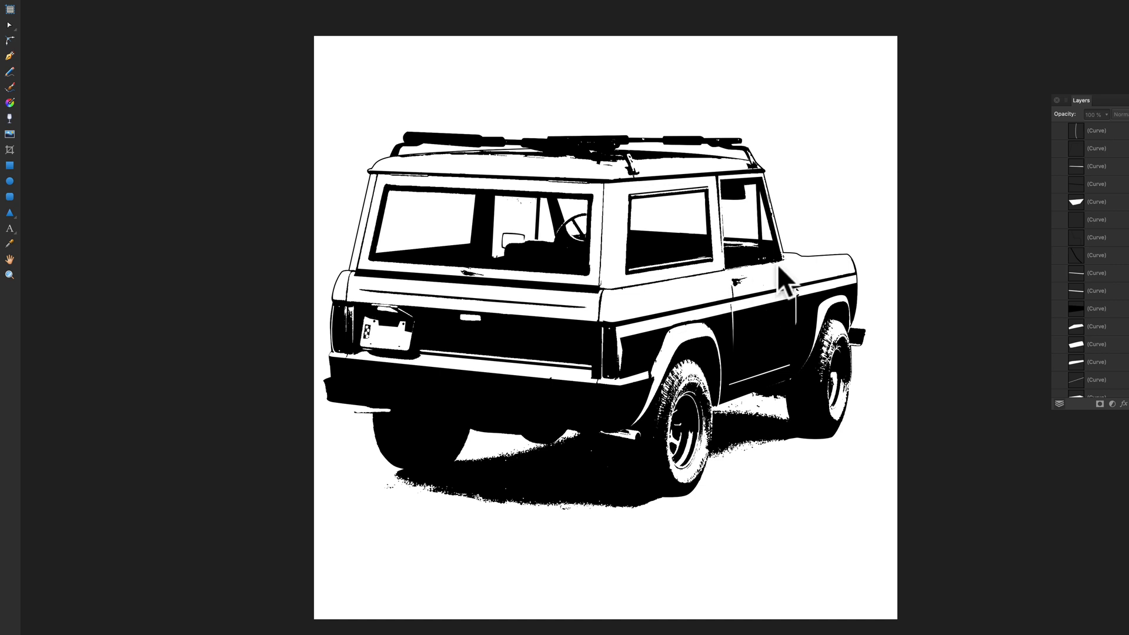
mouse_move(604, 403)
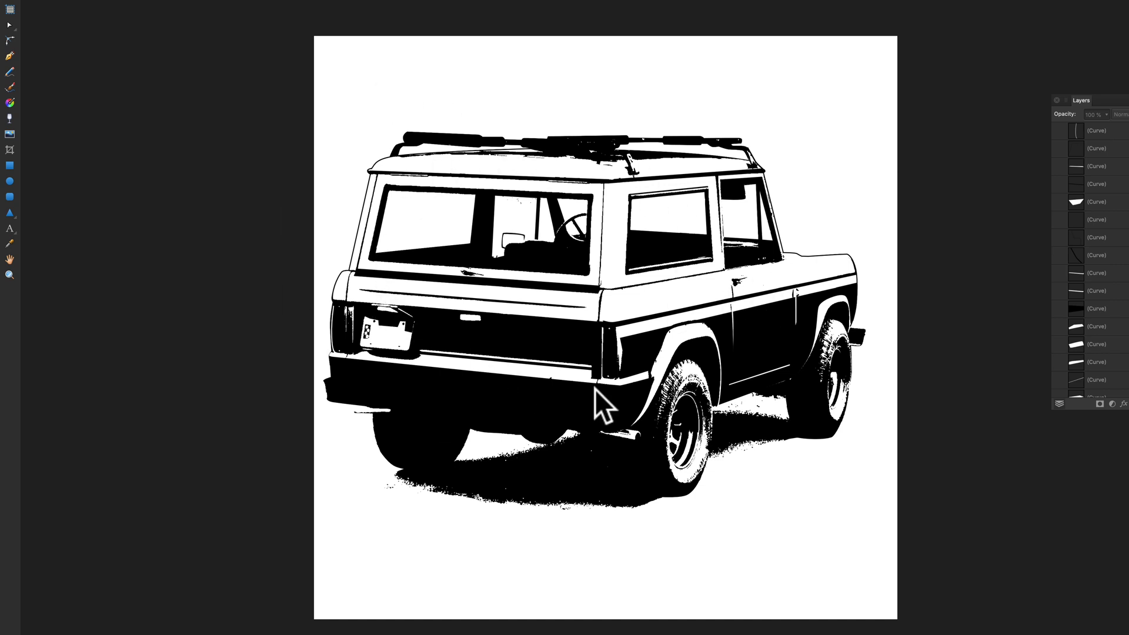
mouse_move(532, 339)
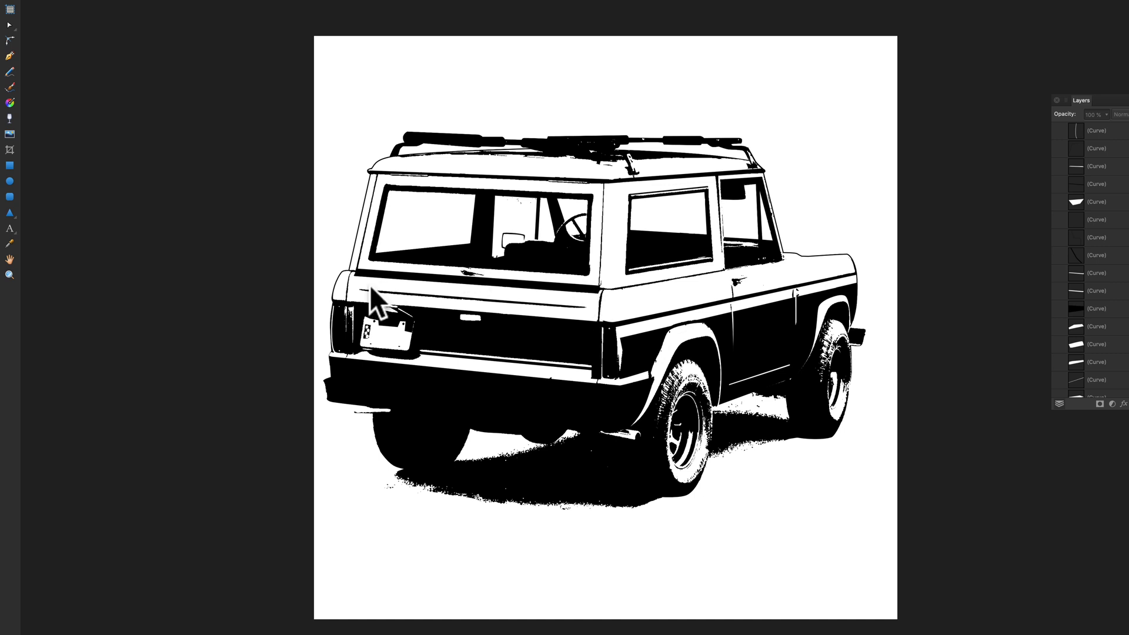
mouse_move(870, 324)
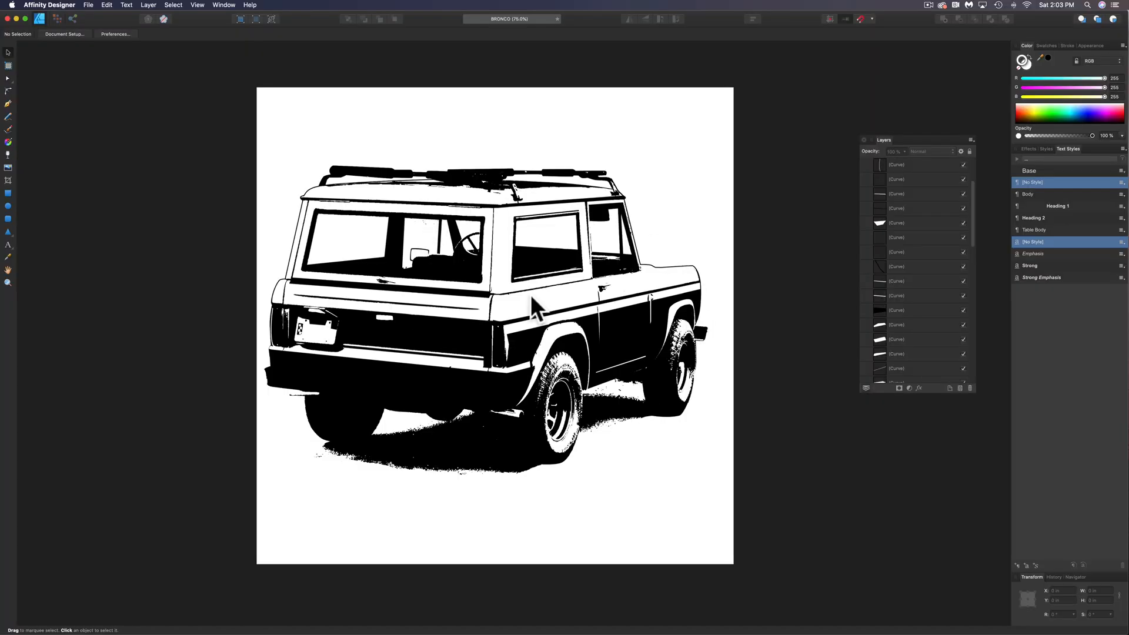
mouse_move(733, 247)
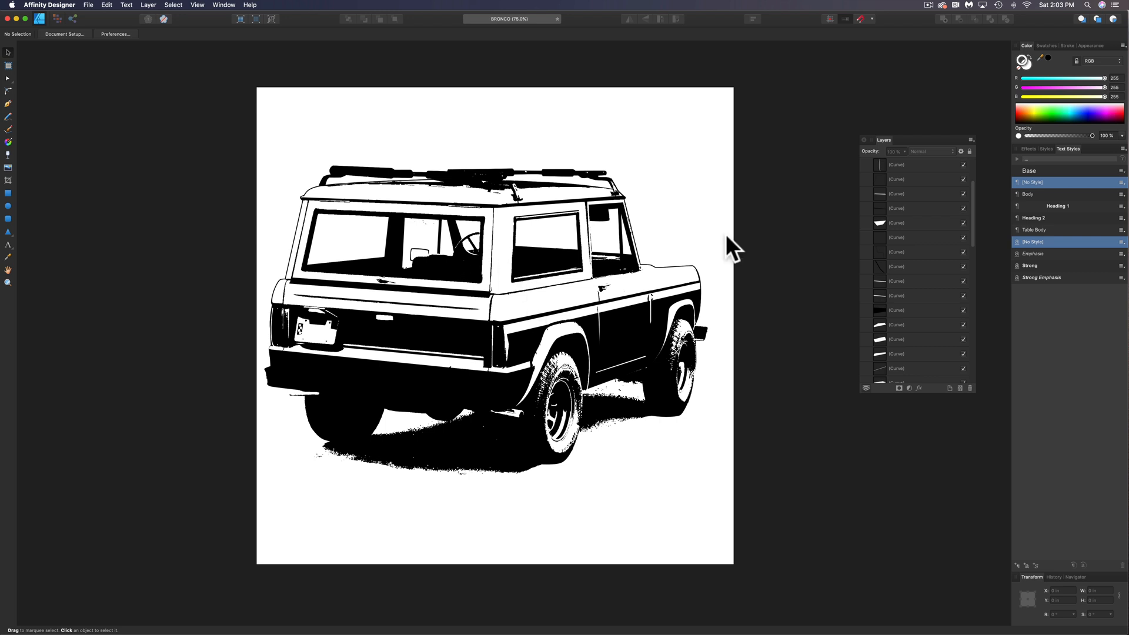
mouse_move(513, 237)
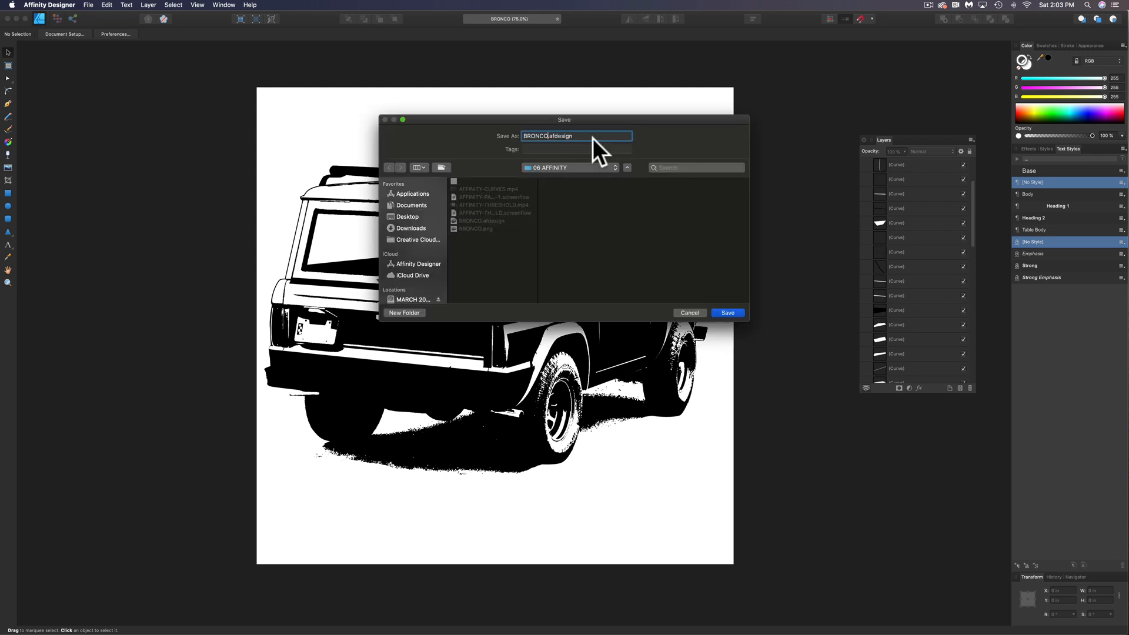
Step: Save the artwork as BRONCO.afdesign in the 06 AFFINITY folder
left_click(727, 313)
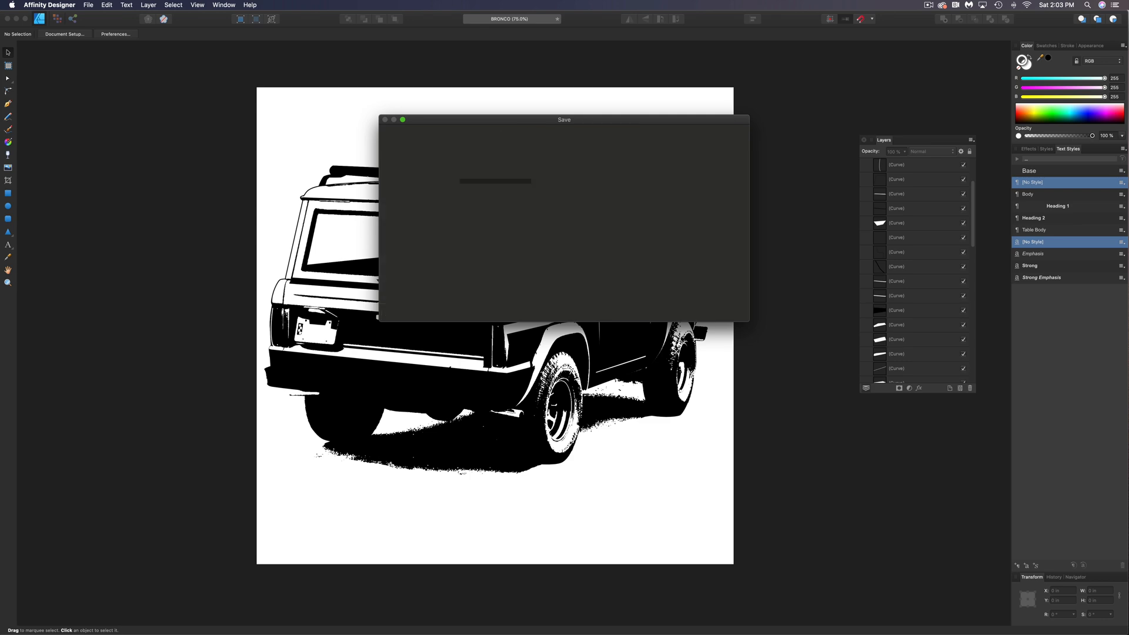